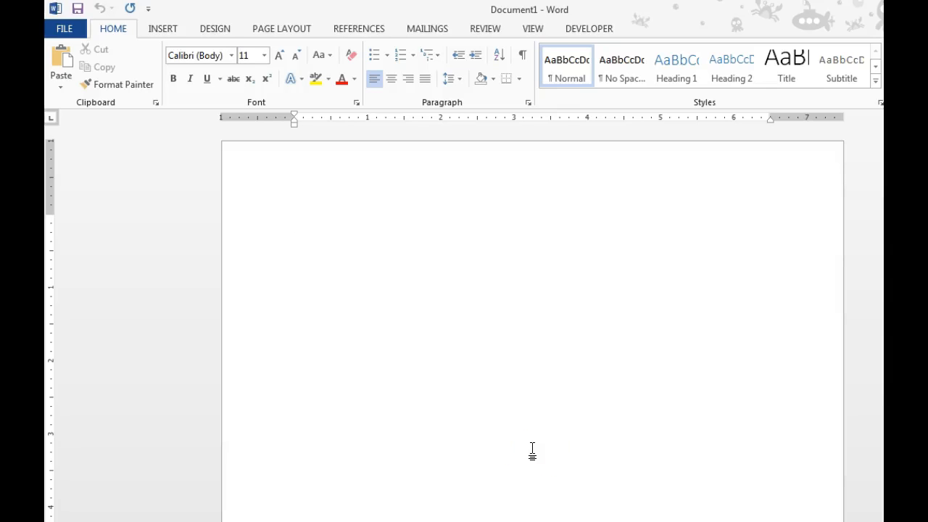
Place the insertion point on the blank page of the new document.
left_click(295, 221)
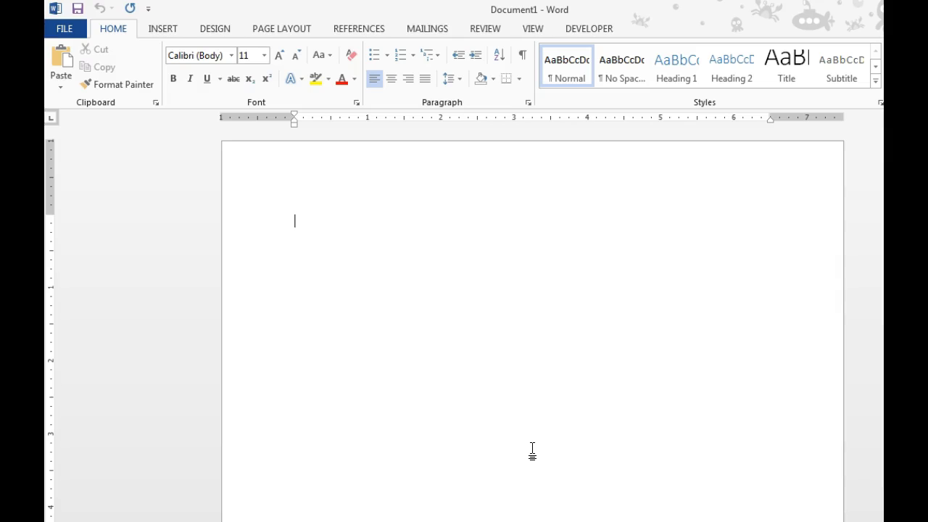
mouse_move(211, 467)
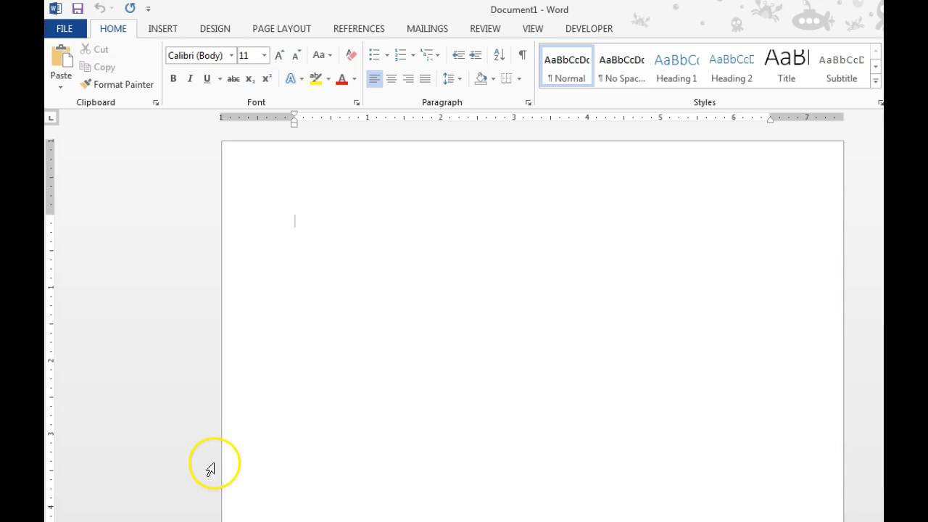
mouse_move(528, 29)
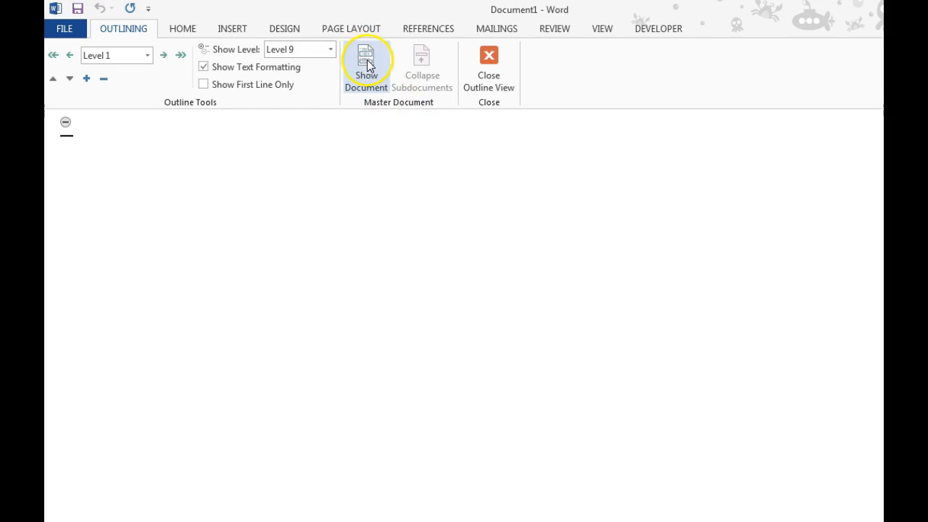
Reveal the Master Document tools with Show Document in the empty outline.
left_click(366, 65)
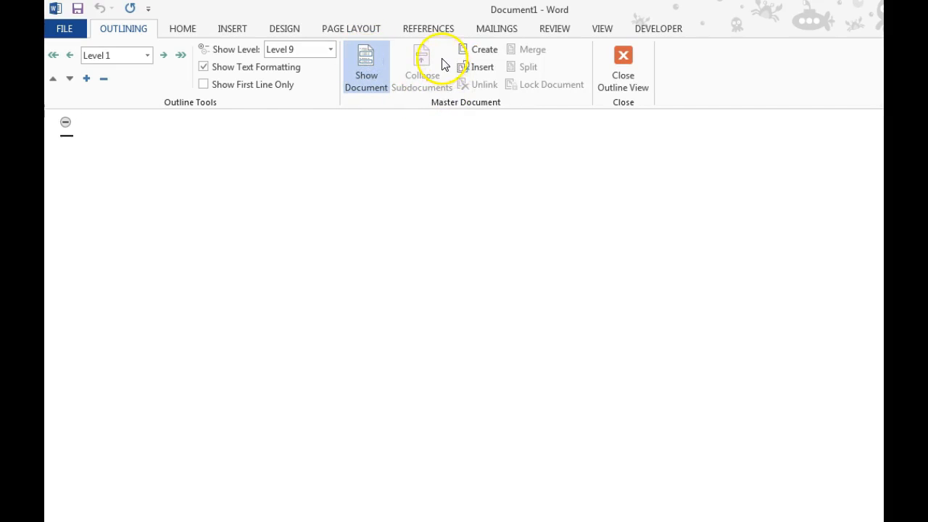
mouse_move(491, 117)
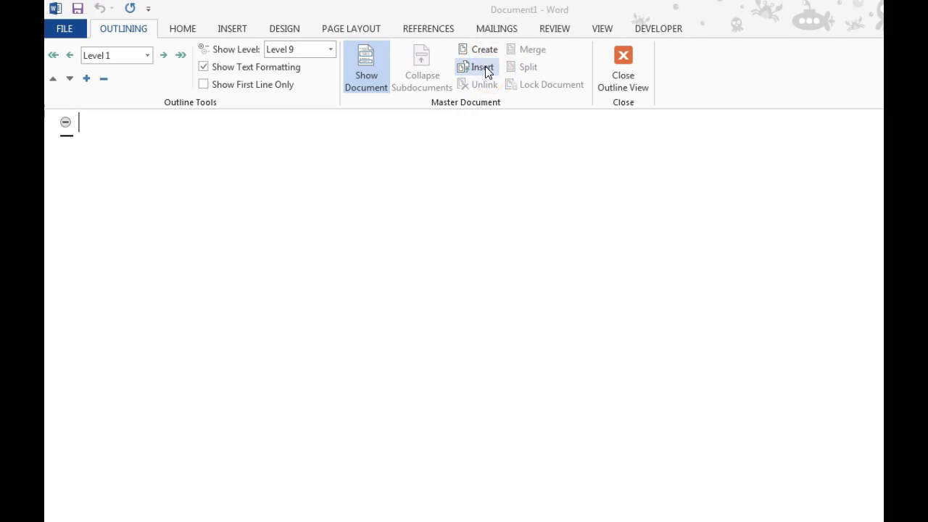
left_click(477, 67)
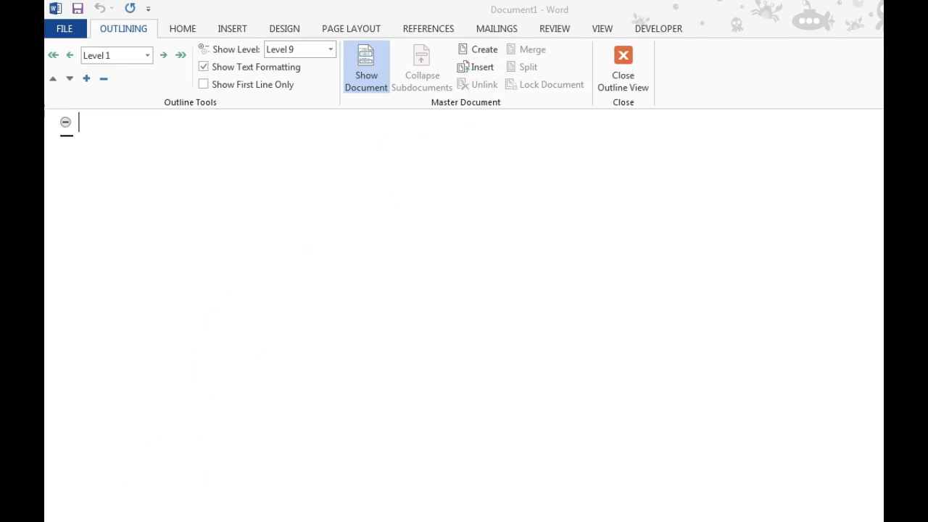
Insert WordExpert_2-3a from Downloads as the 'Outline practice' subdocument.
left_click(477, 67)
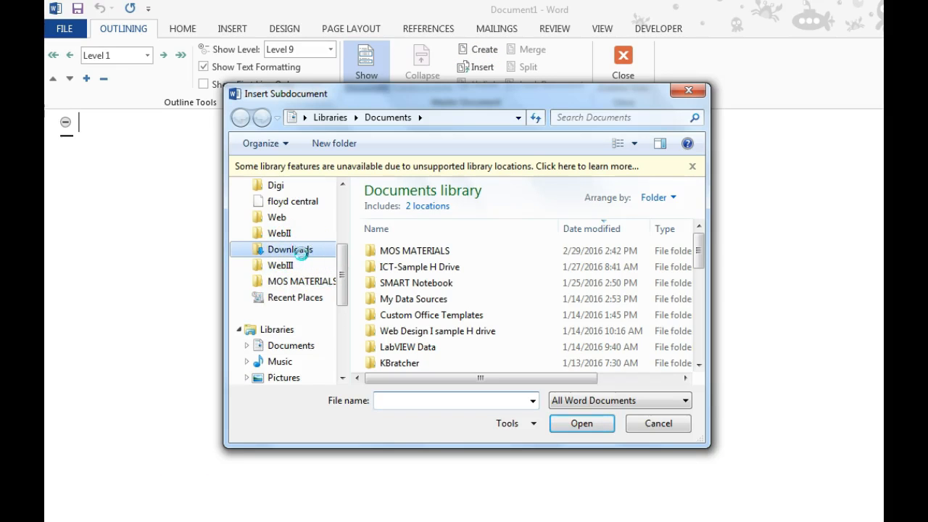
double_click(289, 249)
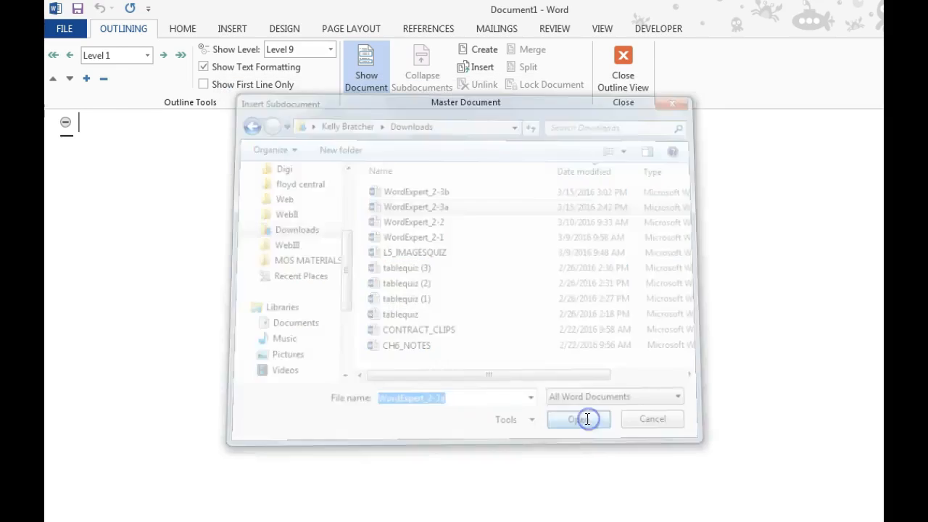
left_click(578, 419)
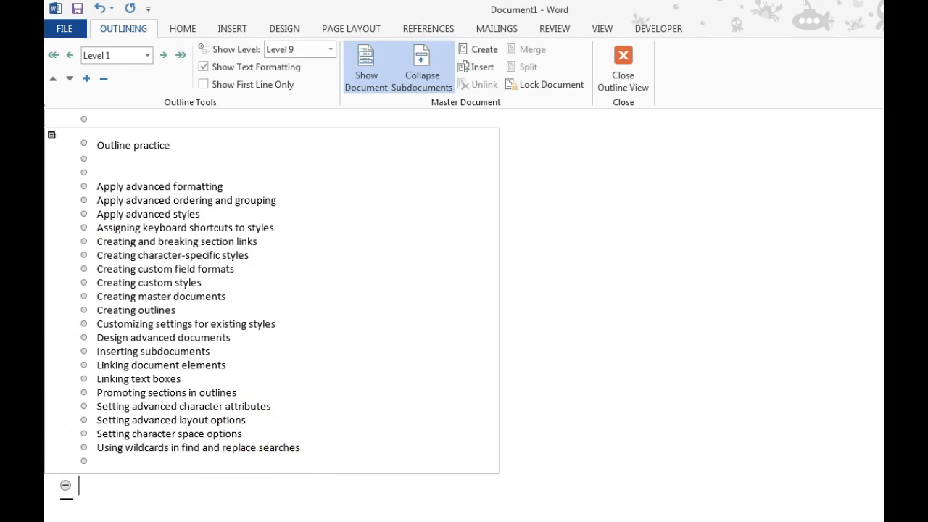
mouse_move(372, 255)
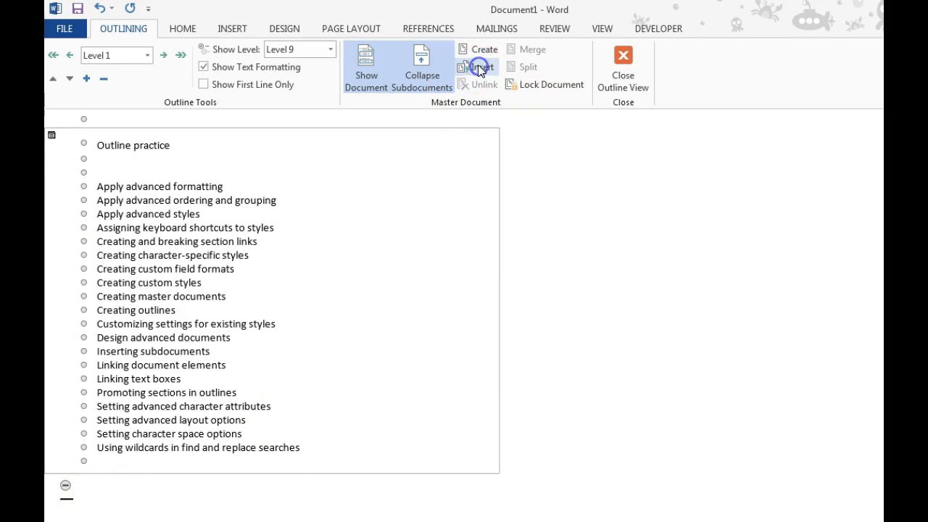
Insert WordExpert_2-3b as a subdocument, renaming clashing styles with Yes to All.
left_click(477, 67)
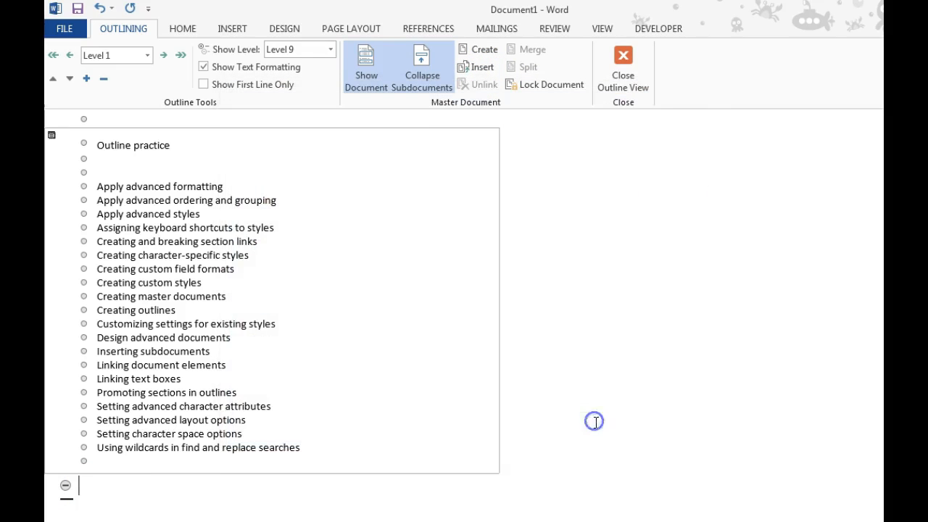
left_click(477, 67)
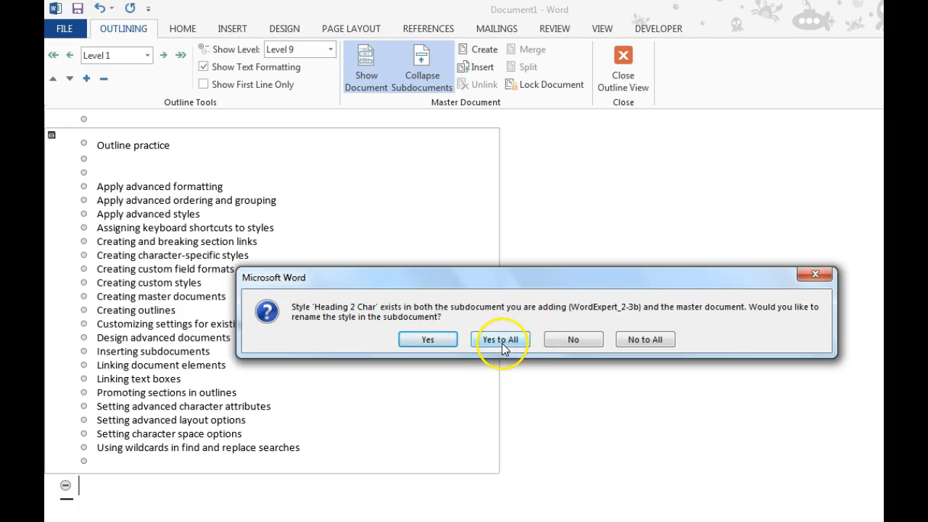
left_click(500, 339)
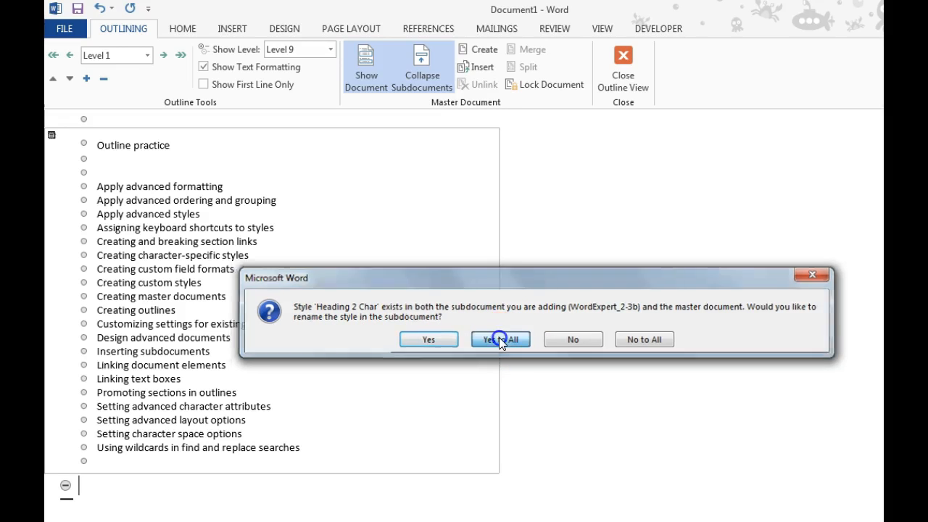
left_click(500, 339)
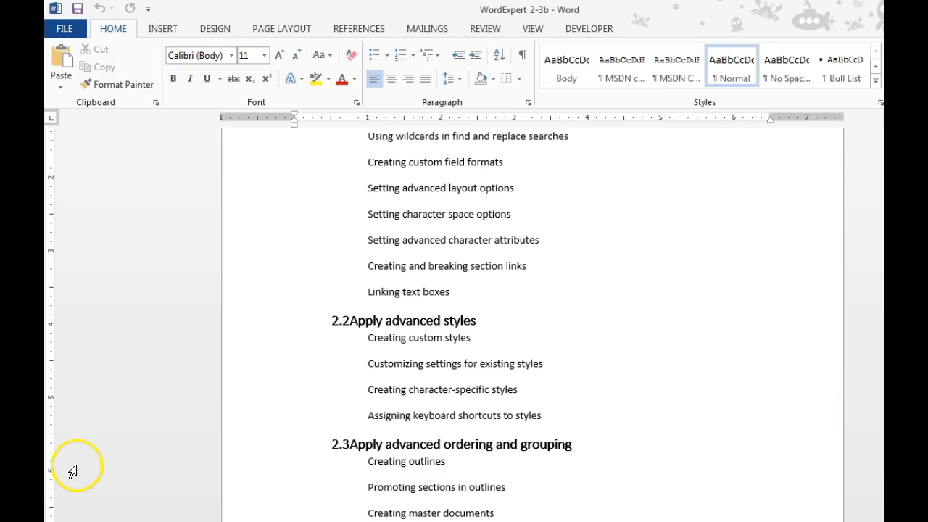
mouse_move(279, 405)
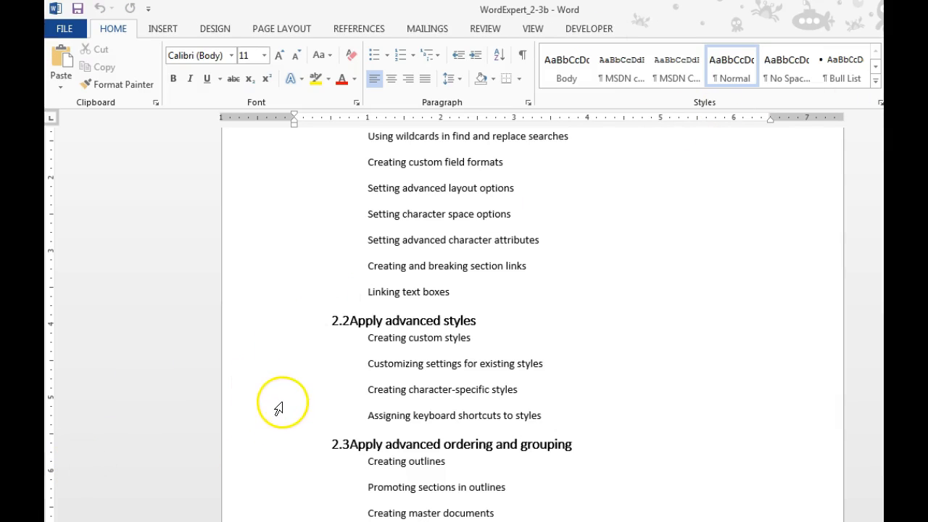
Scroll WordExpert_2-3b to its top heading and bring up the View options.
scroll("down", 3)
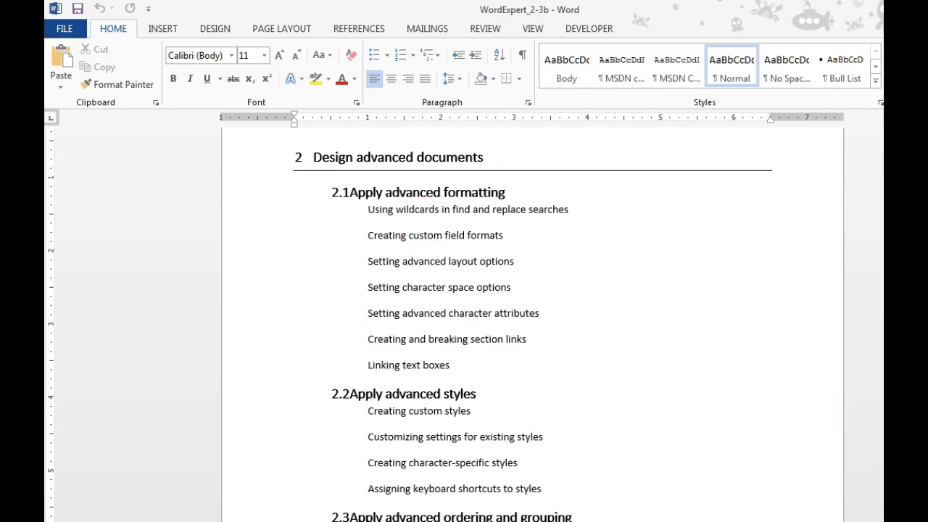
left_click(532, 28)
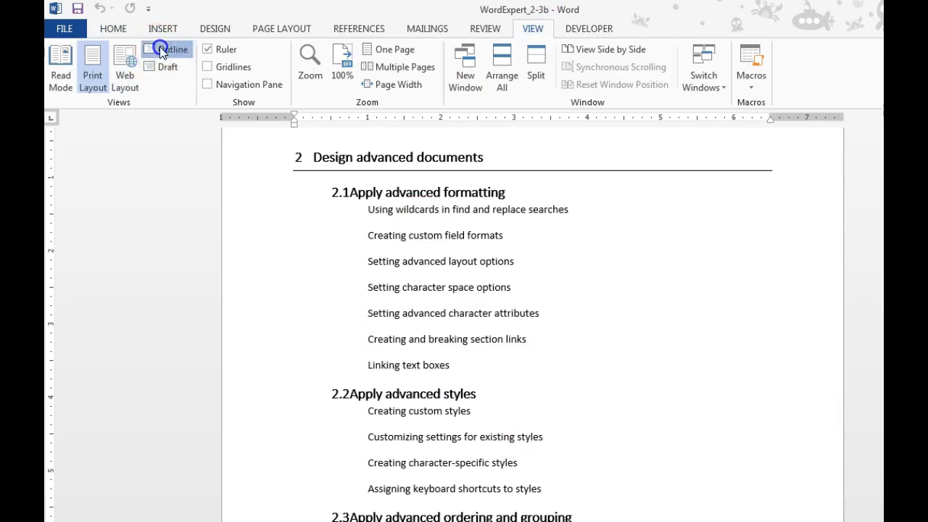
In outline view, make 'Design advanced documents' and section 2.1 a subdocument.
left_click(169, 50)
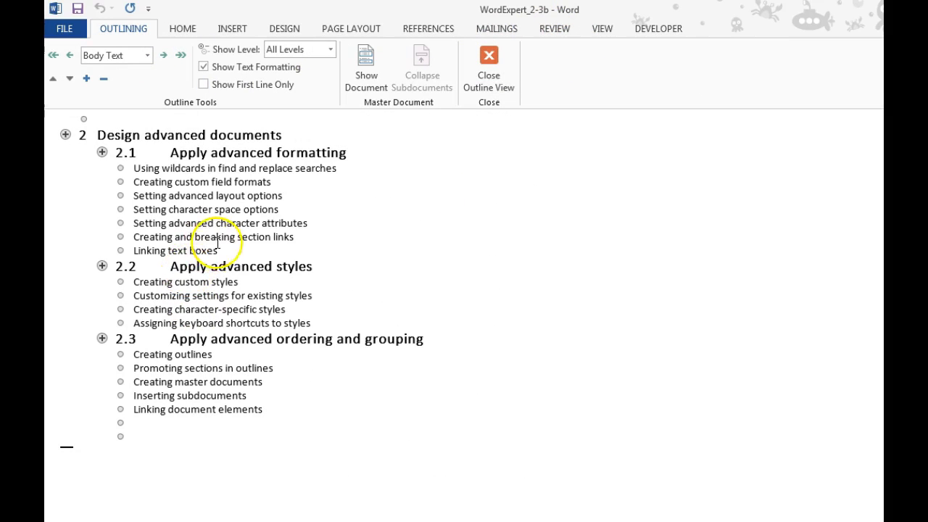
left_click(102, 152)
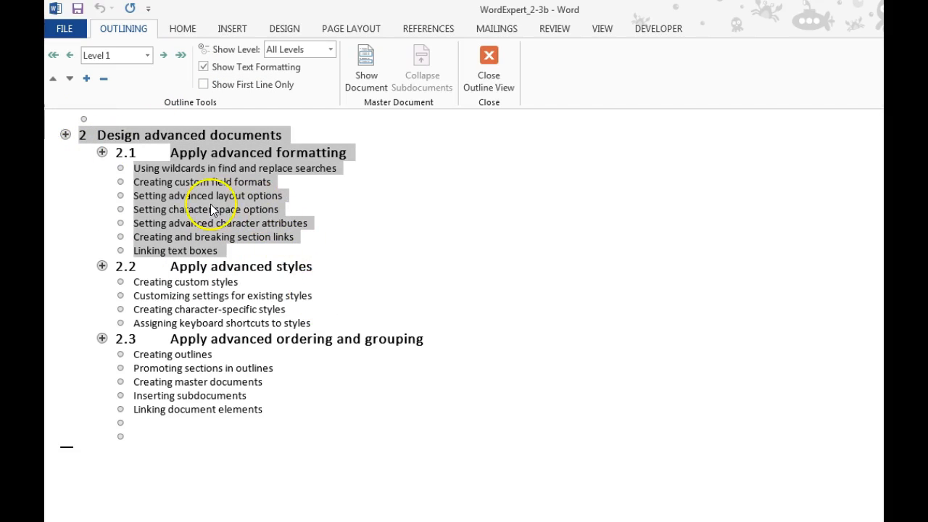
left_click(366, 65)
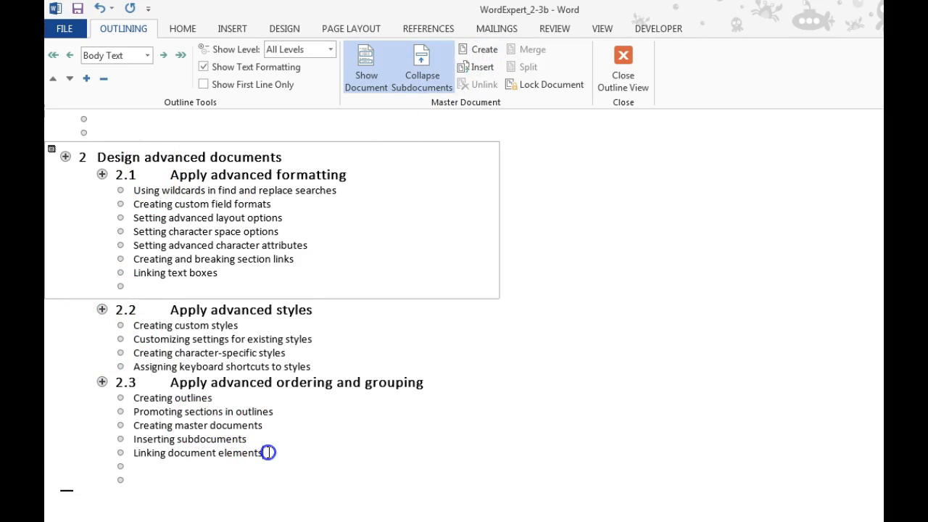
left_click(102, 310)
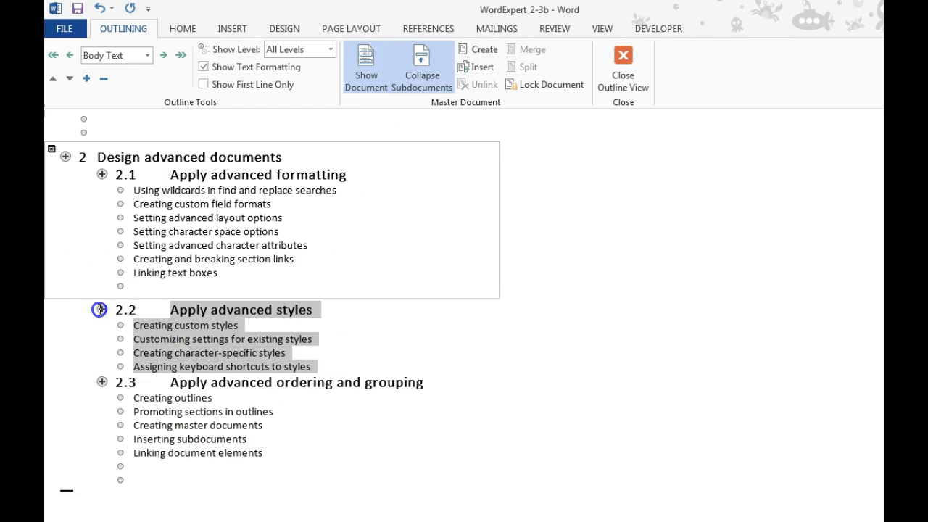